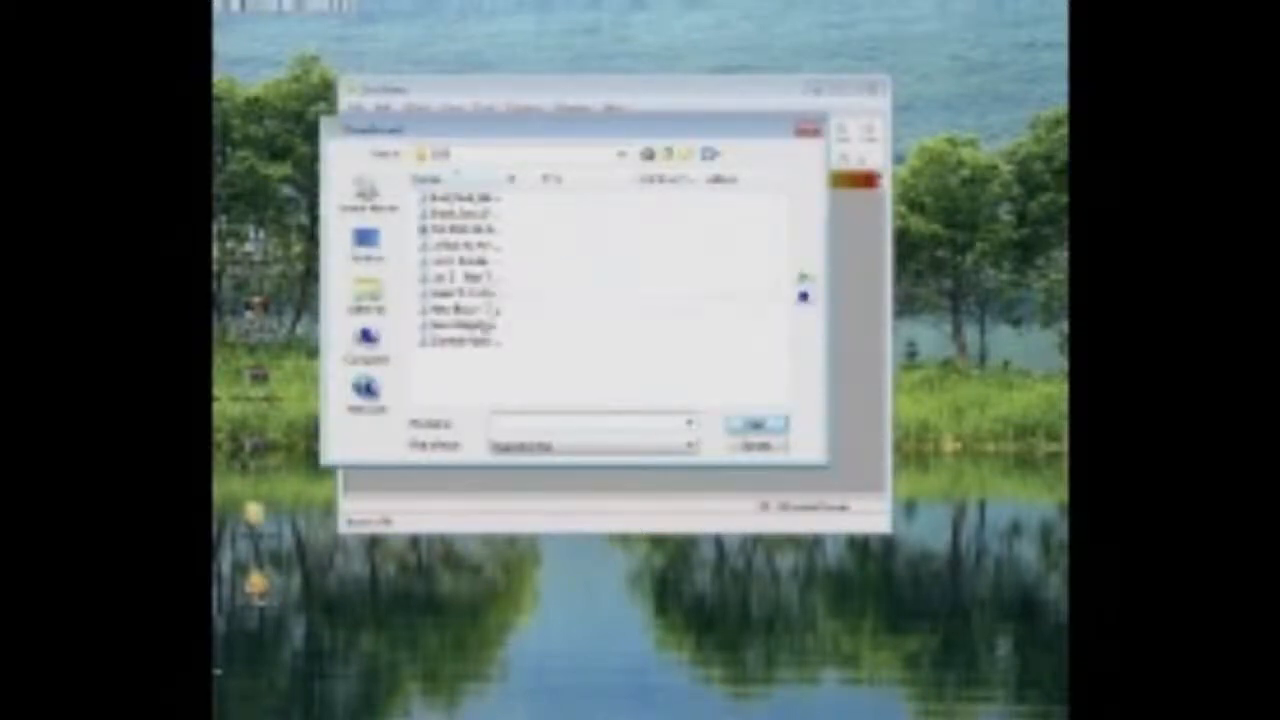
# Load the audio track so its loud green waveform fills the editing window
pyautogui.click(456, 340)
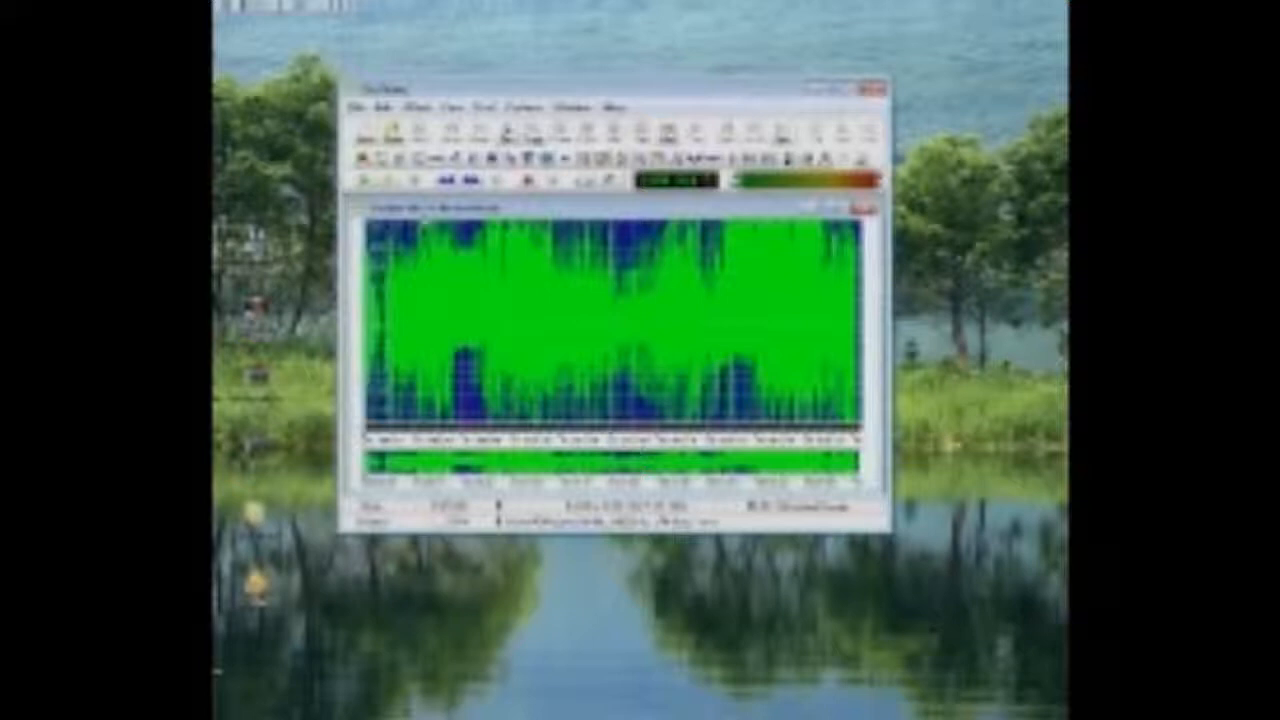
# Apply the Equalizer from the Effect menu to reduce bass and shrink the waveform
pyautogui.click(424, 104)
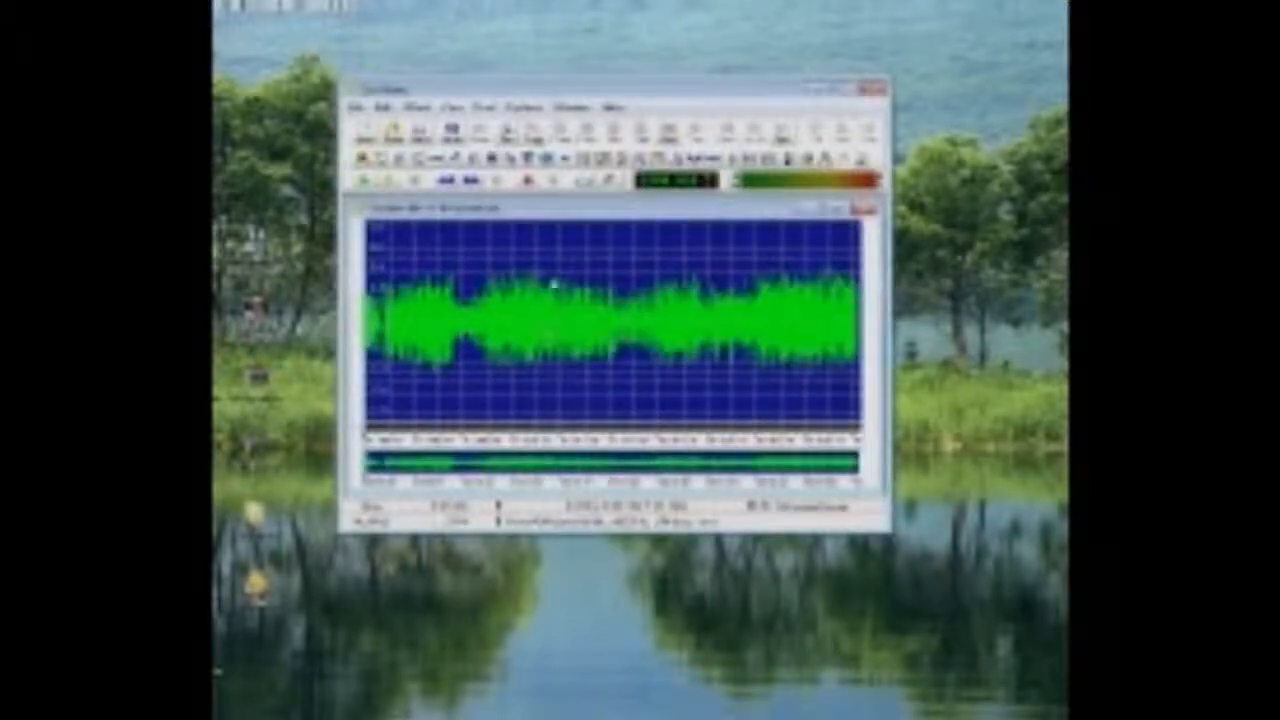
pyautogui.click(420, 104)
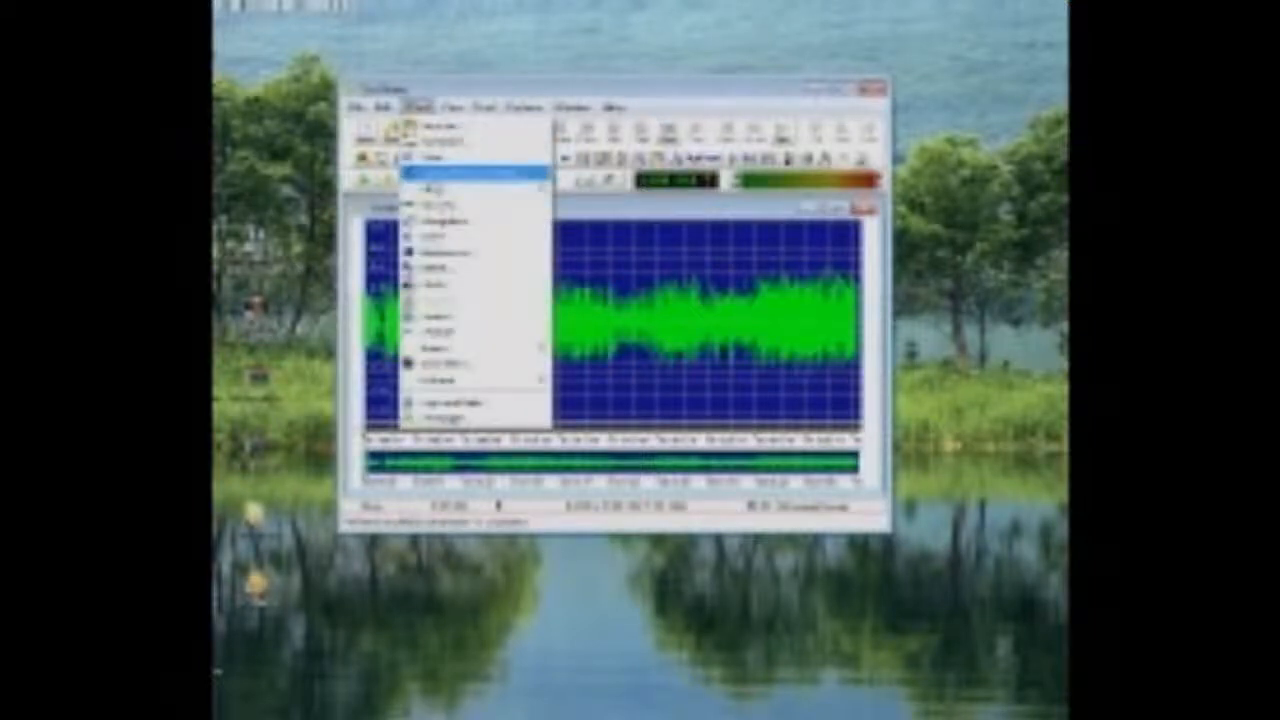